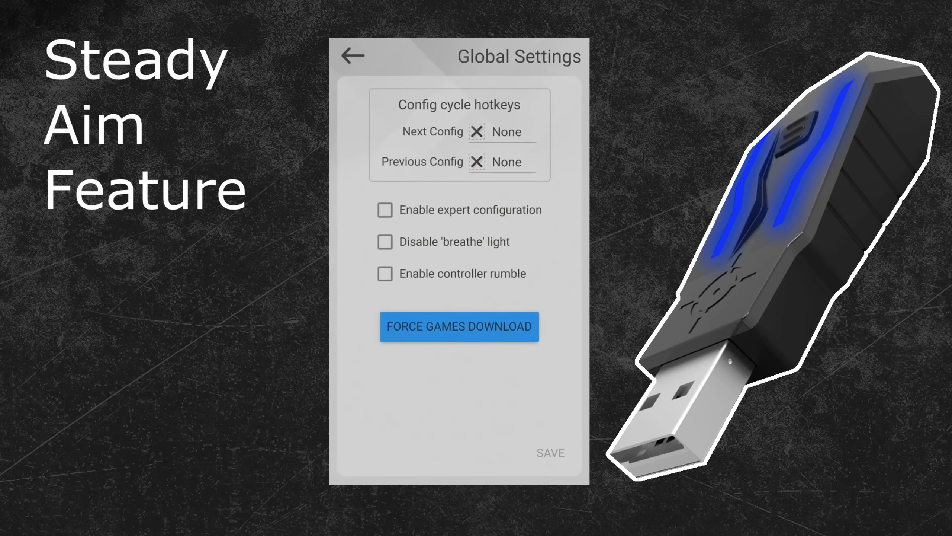
Step: Enable expert configuration in Global Settings and save, returning to the config list
left_click(385, 210)
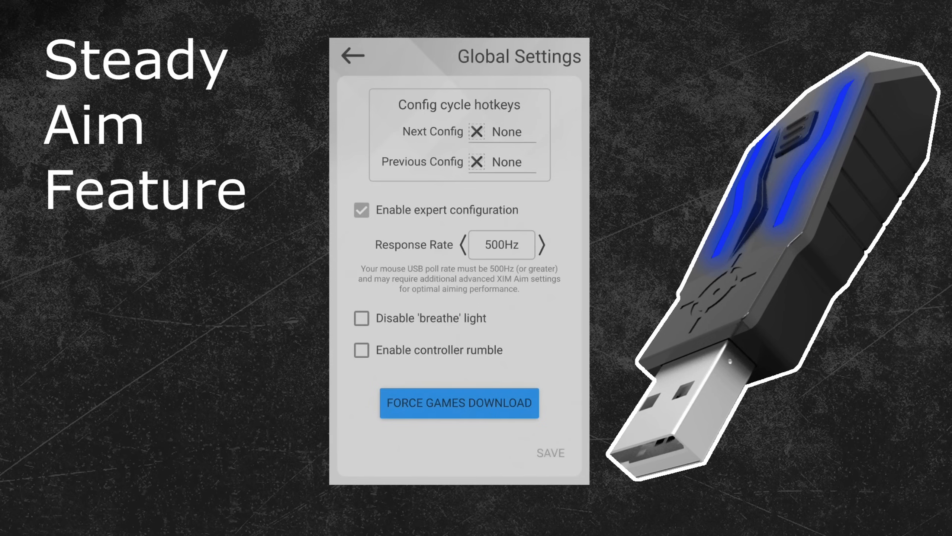
left_click(353, 55)
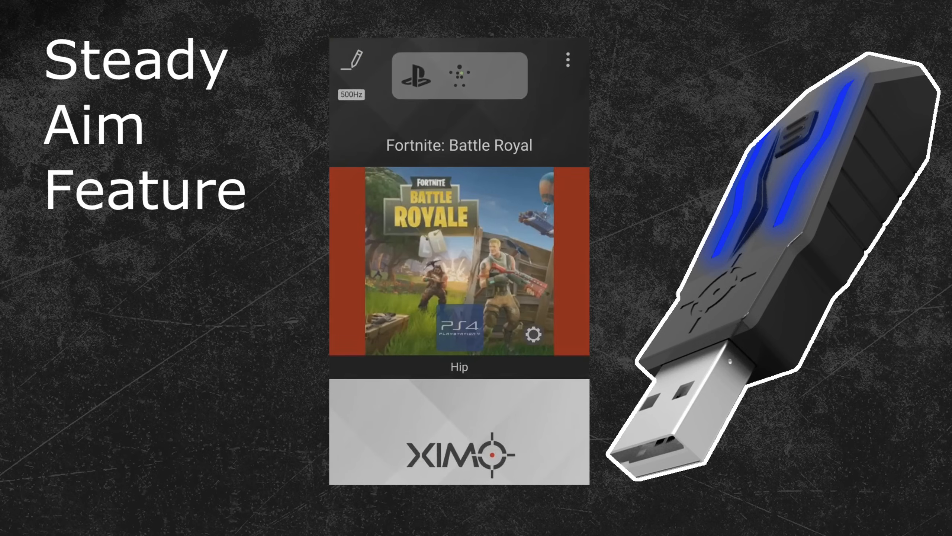
Step: Open the Fortnite: Battle Royal config in Edit Config showing its Identity details
left_click(352, 61)
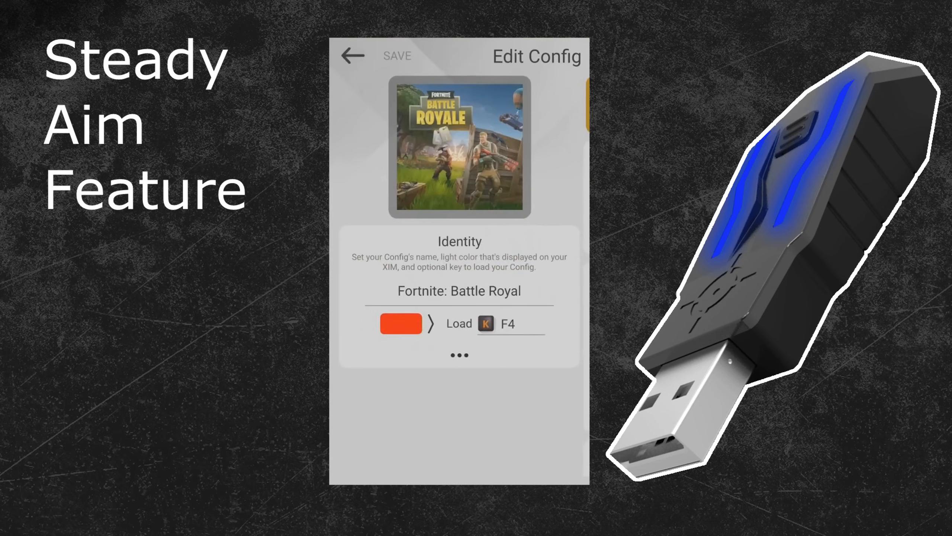
Step: Expand the Hip section's advanced aim options, revealing Smoothing, Y/X Ratio and Steady Aim at 0.0
scroll("down", 3)
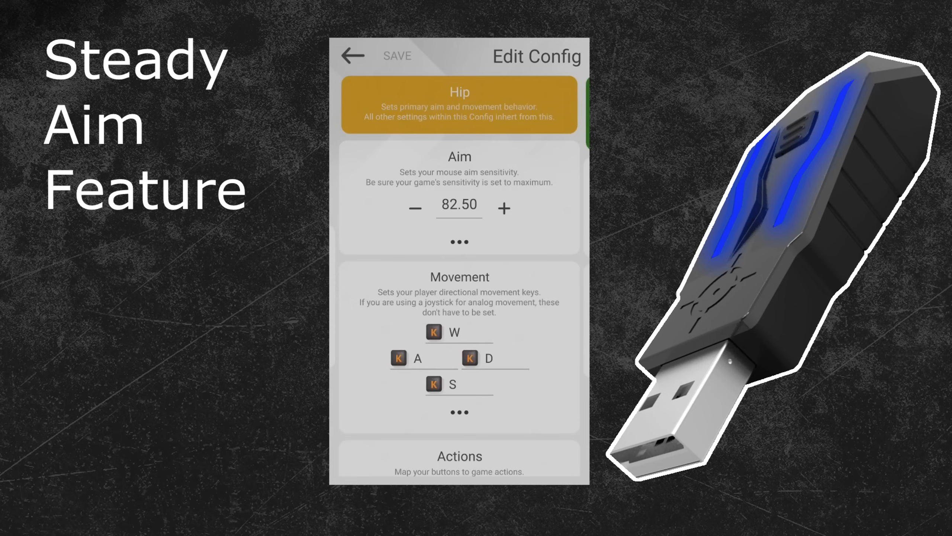
left_click(460, 241)
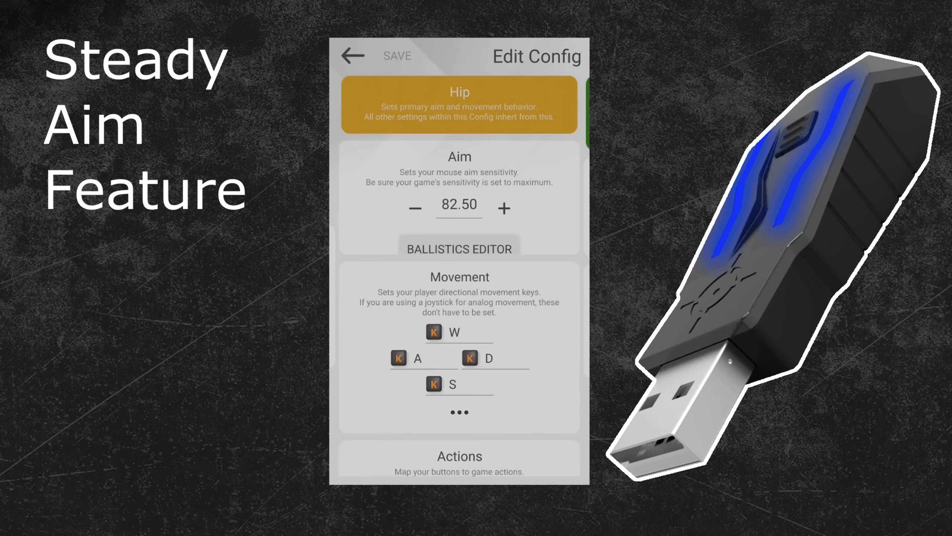
left_click(459, 249)
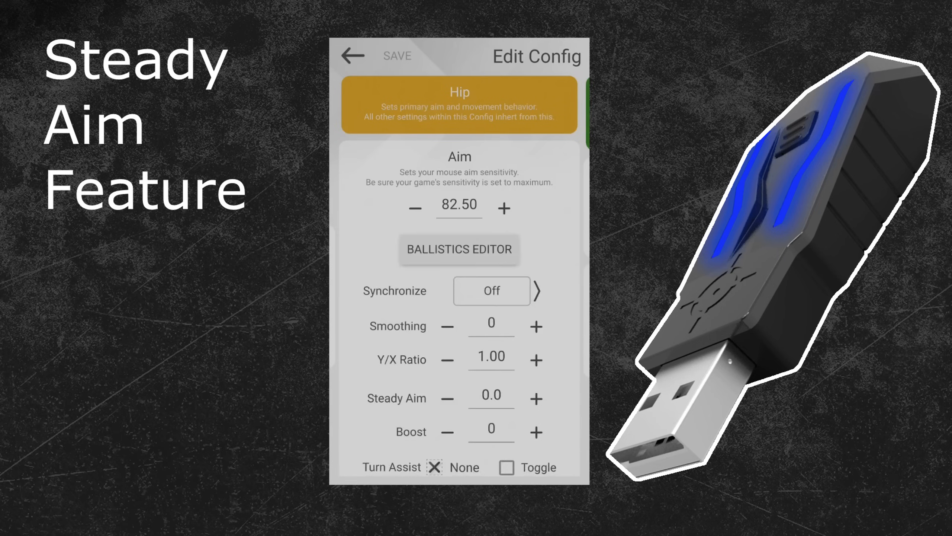